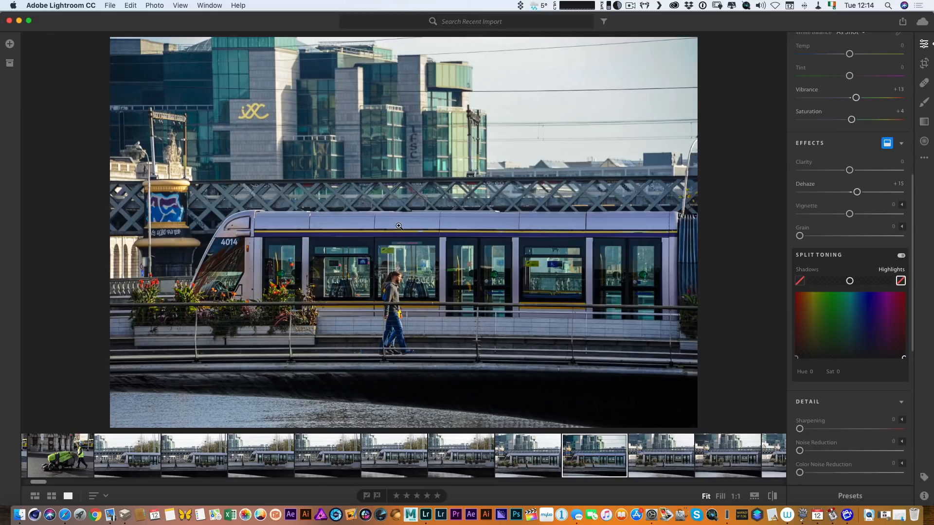
{"action": "mouse_move", "coordinate": [392, 215]}
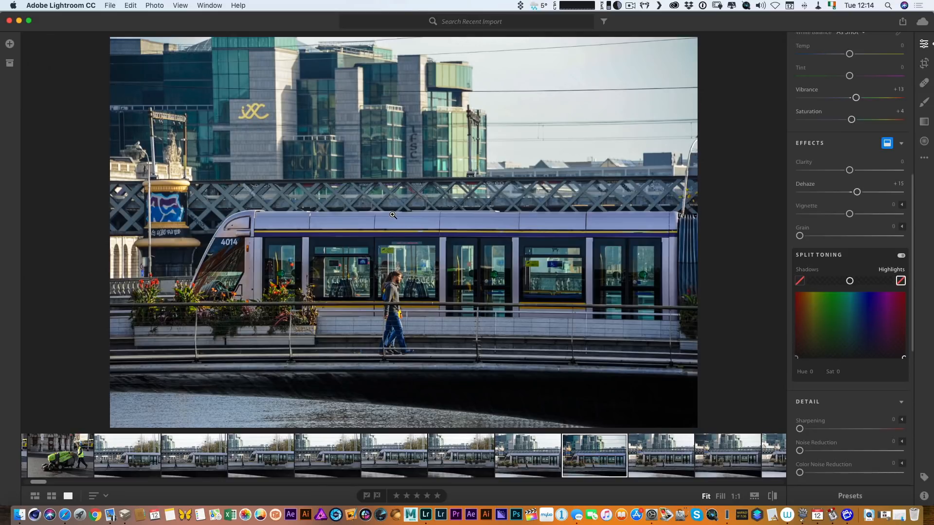
{"action": "mouse_move", "coordinate": [374, 197]}
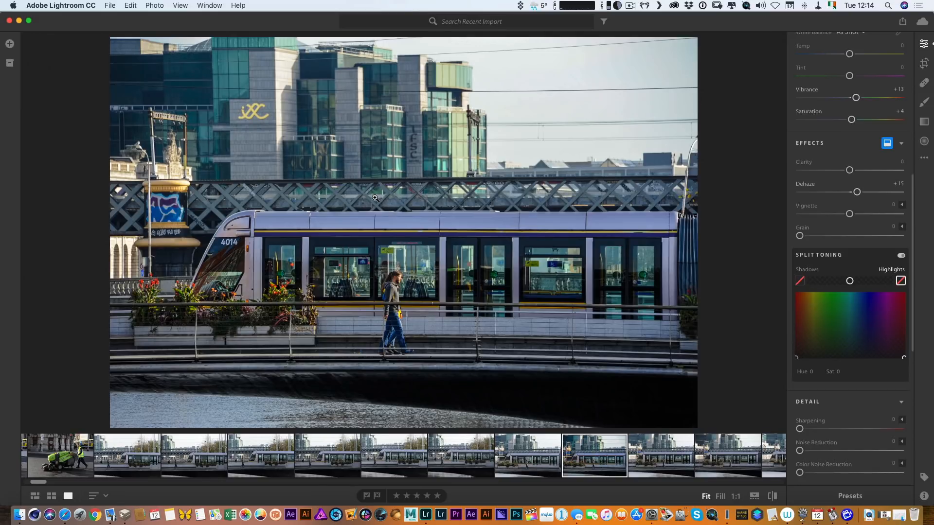